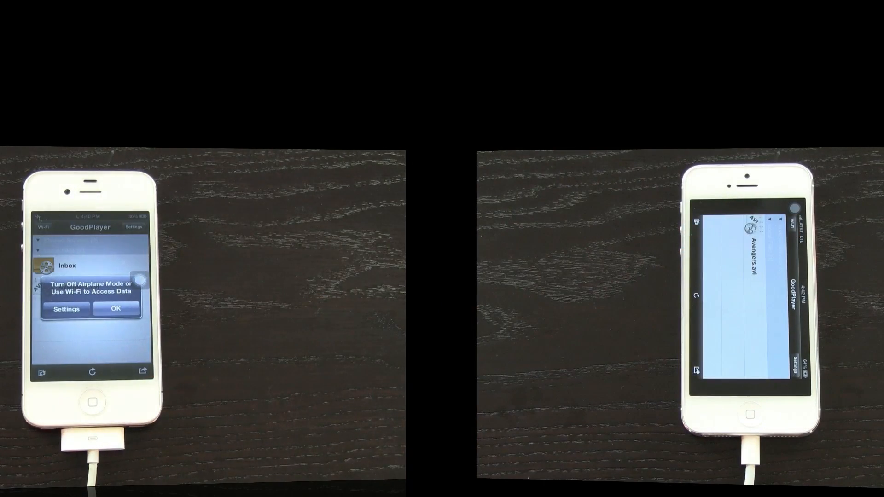
- Dismiss the airplane-mode alert so the iPhone 4S file list shows Avengers.avi
click(116, 309)
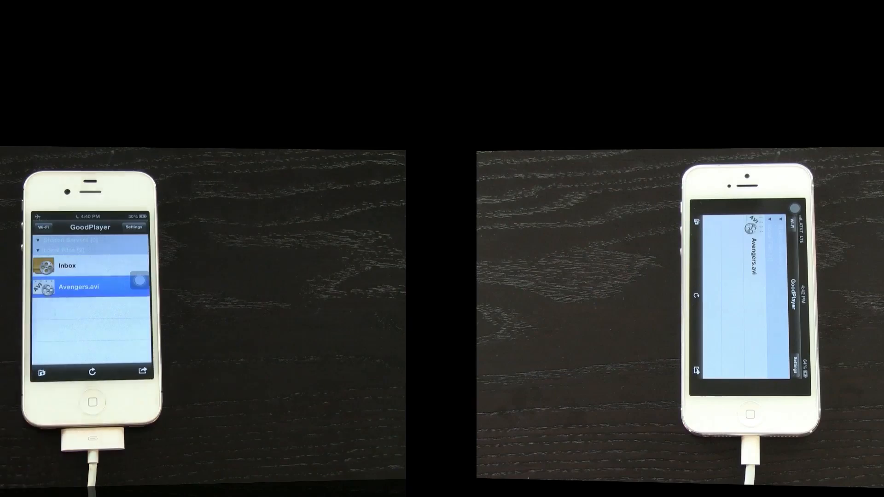